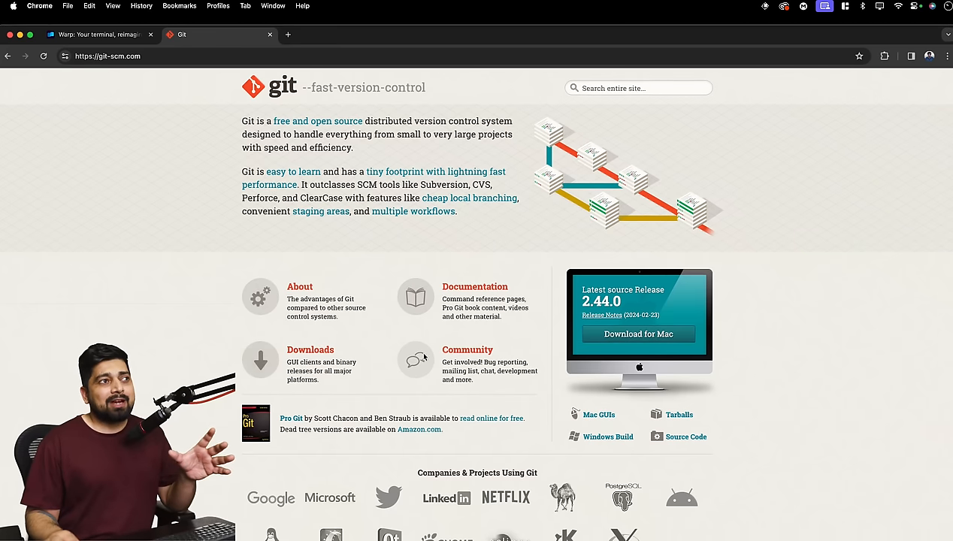
Go from the Git downloads page back home, into Documentation and the command reference.
click(309, 350)
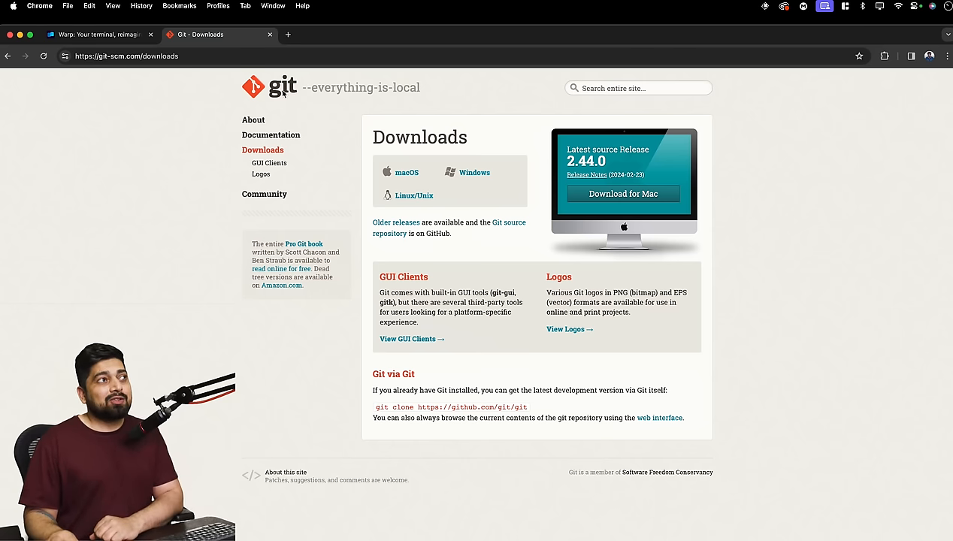
click(253, 86)
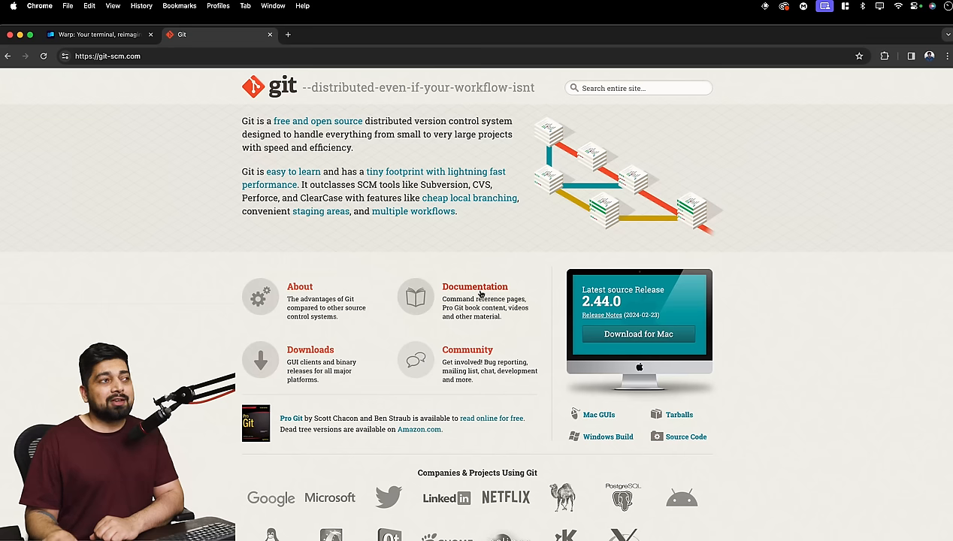
click(474, 286)
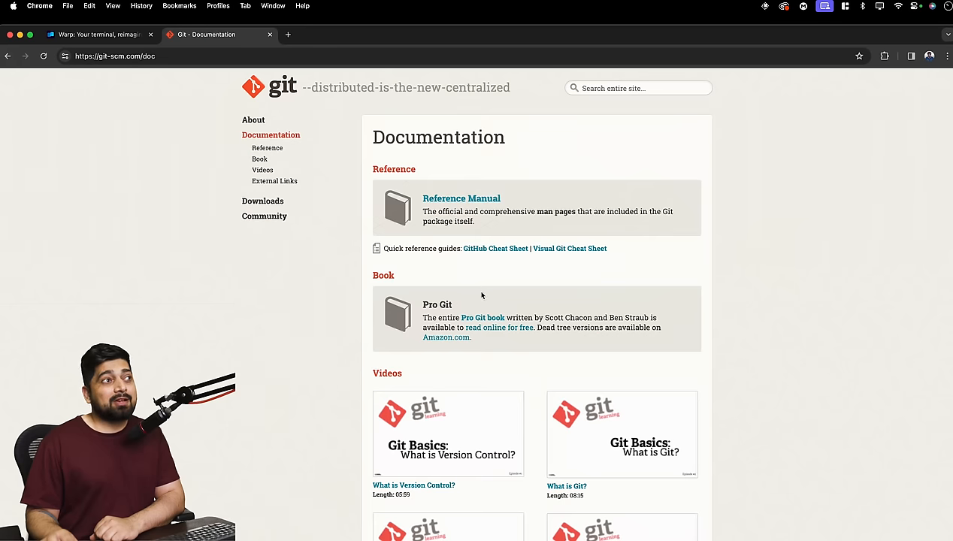
click(267, 147)
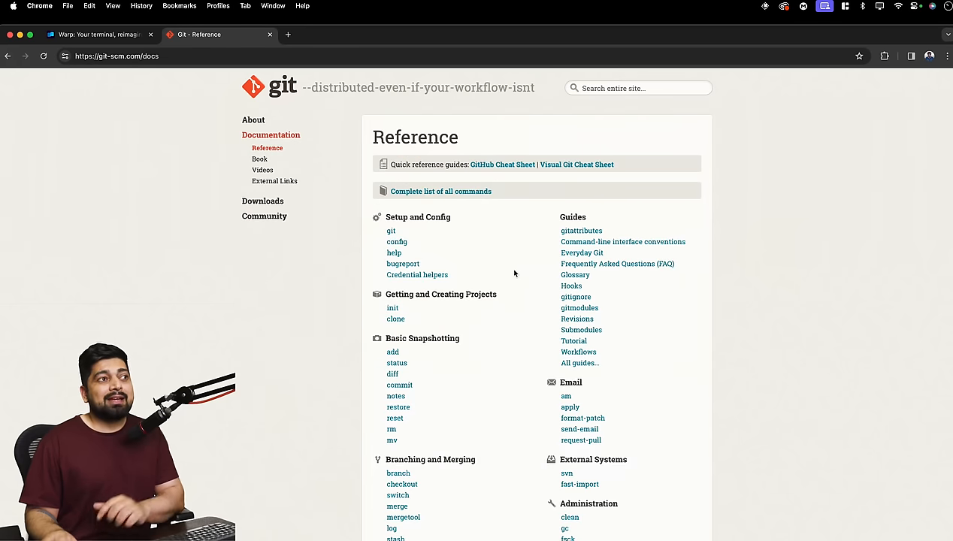
Scroll through the git-config reference page and back to the top.
scroll(down, 3)
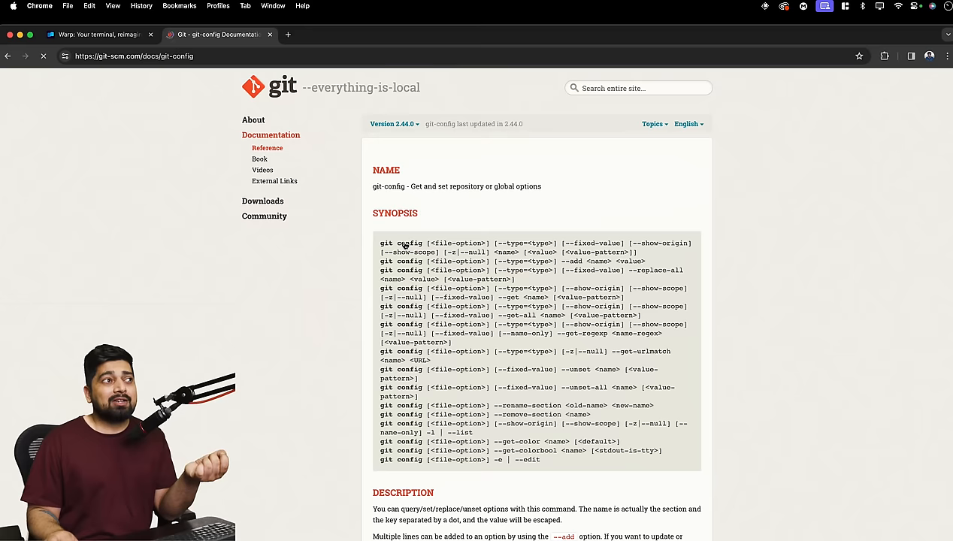
scroll(down, 3)
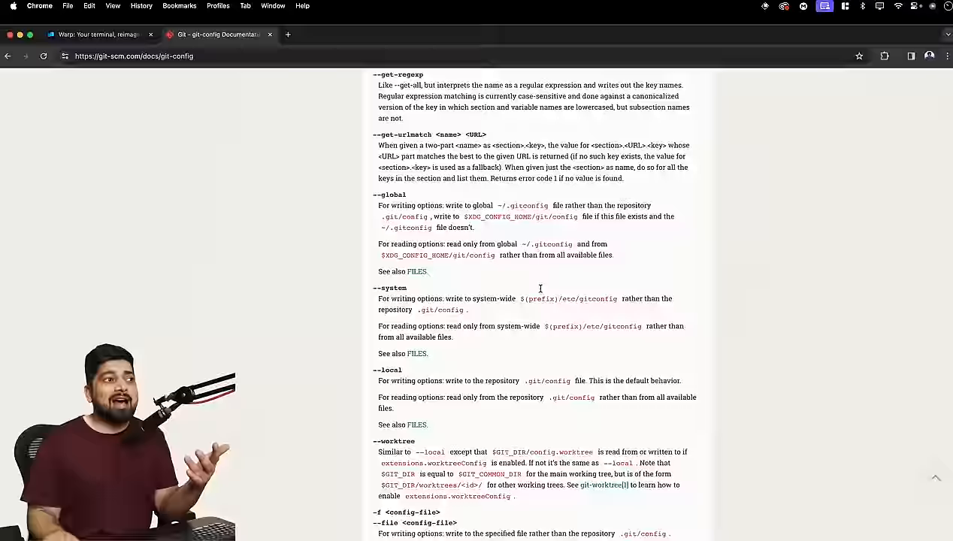
scroll(down, 3)
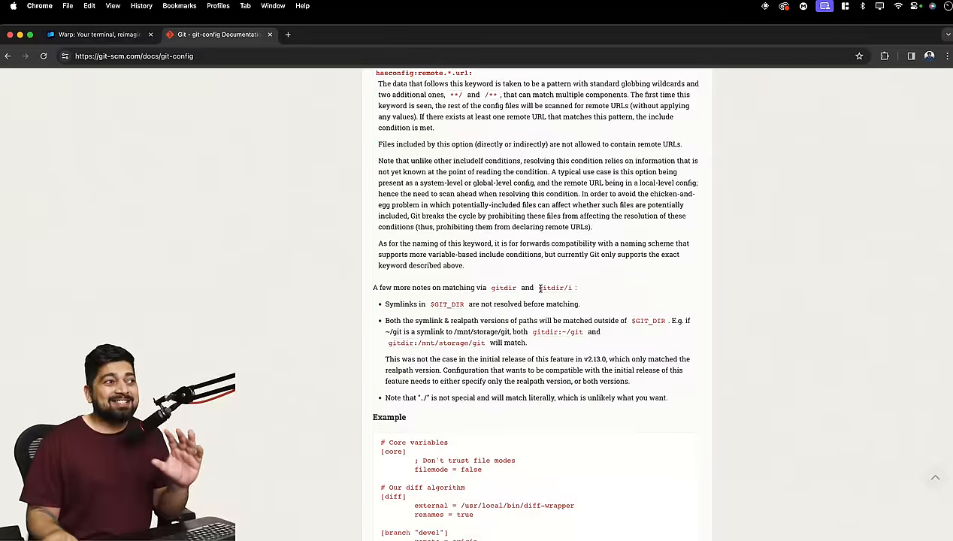
scroll(up, 3)
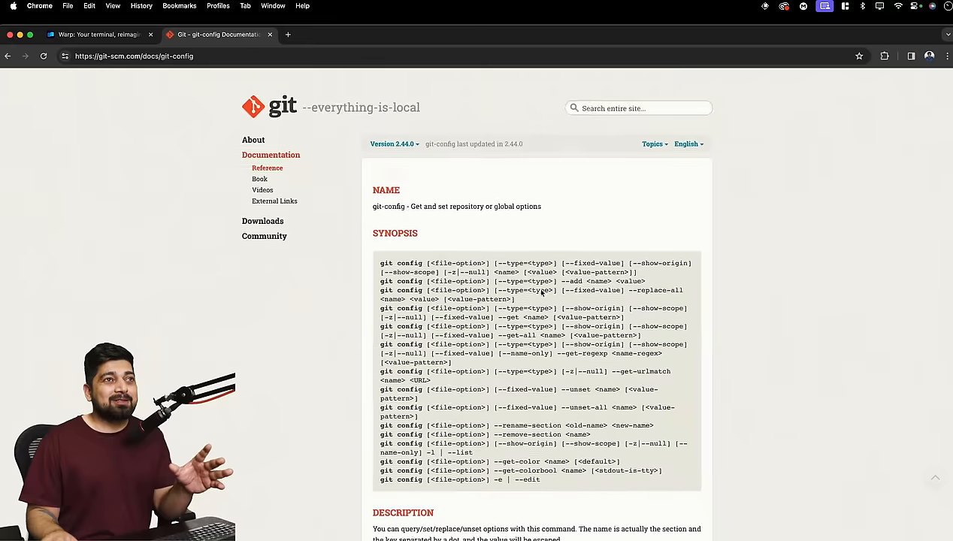
click(266, 168)
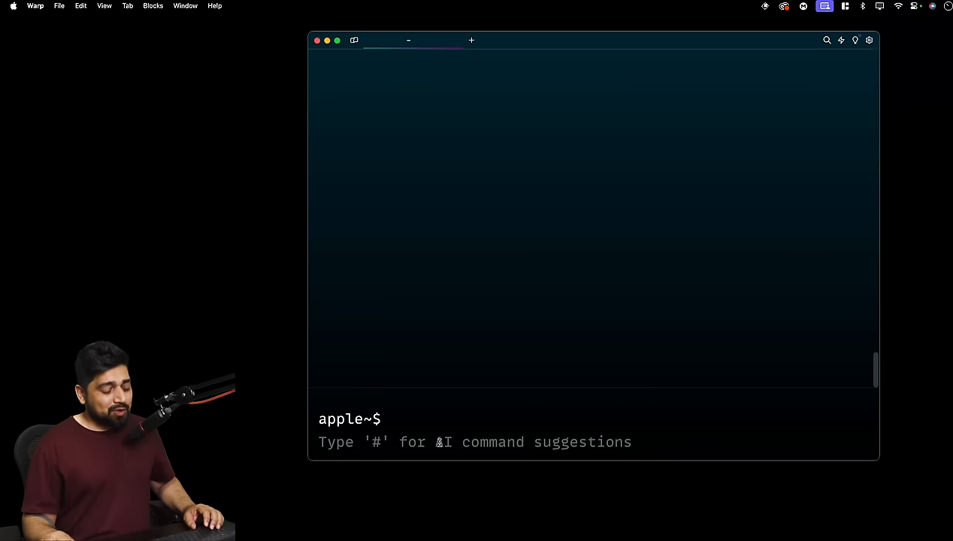
Change into Desktop/English/learngit and run ls, which prints nothing.
text(cd Desktop/English/)
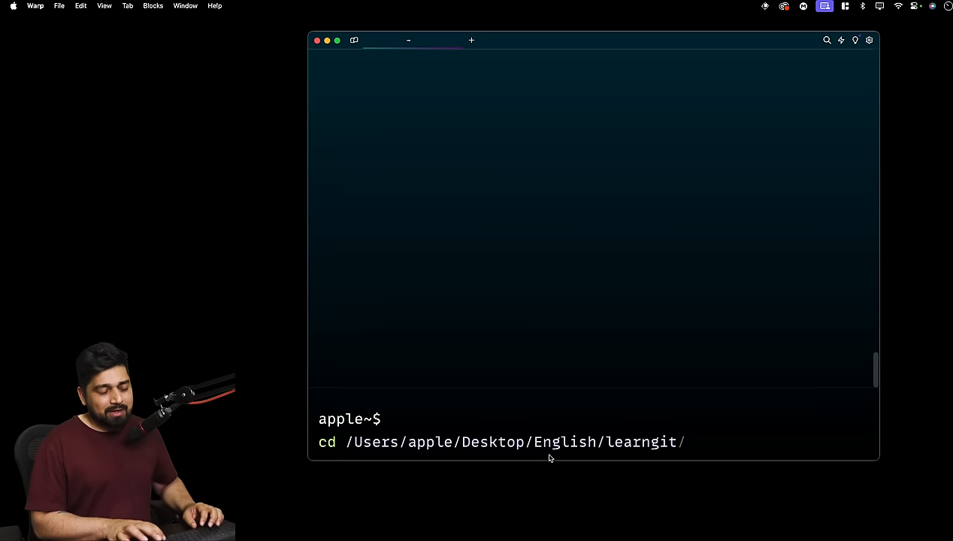
key(Enter)
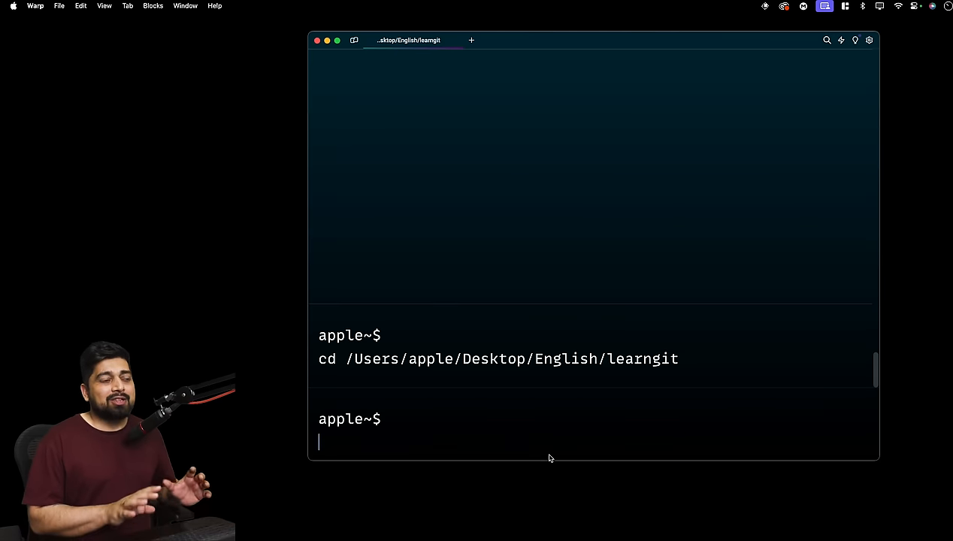
text(ls)
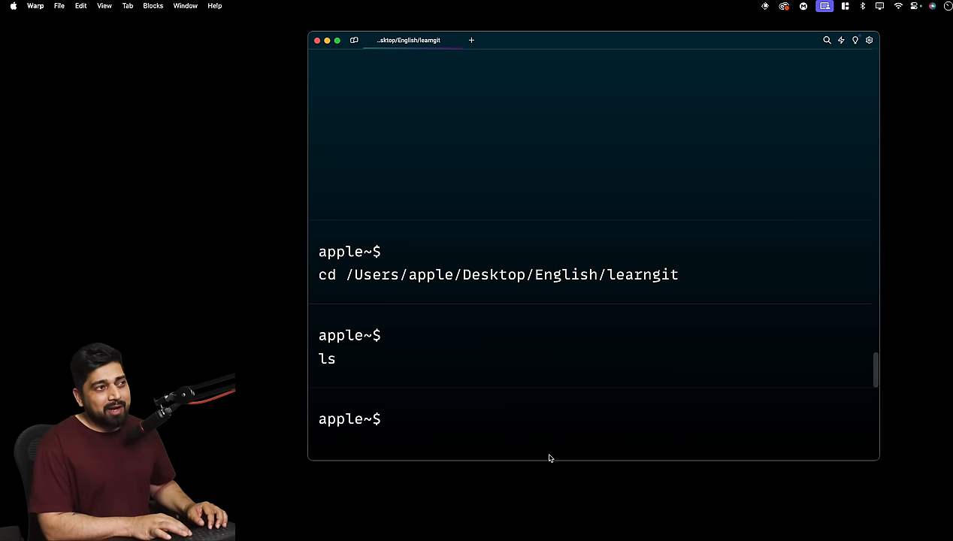
Make gitone, gittwo and gitthree with mkdir and list them with ls.
text(mkdir dropbox)
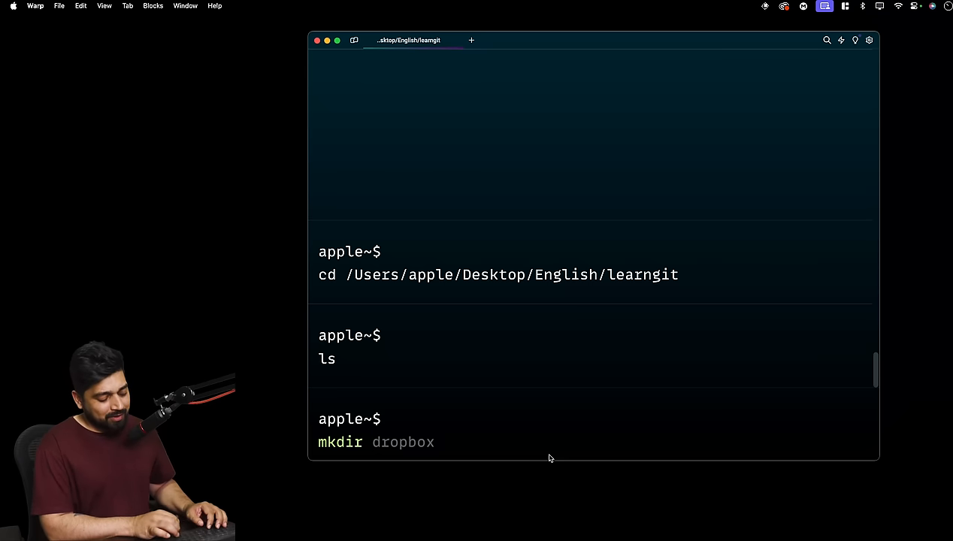
text(gitone gittwo gitthree)
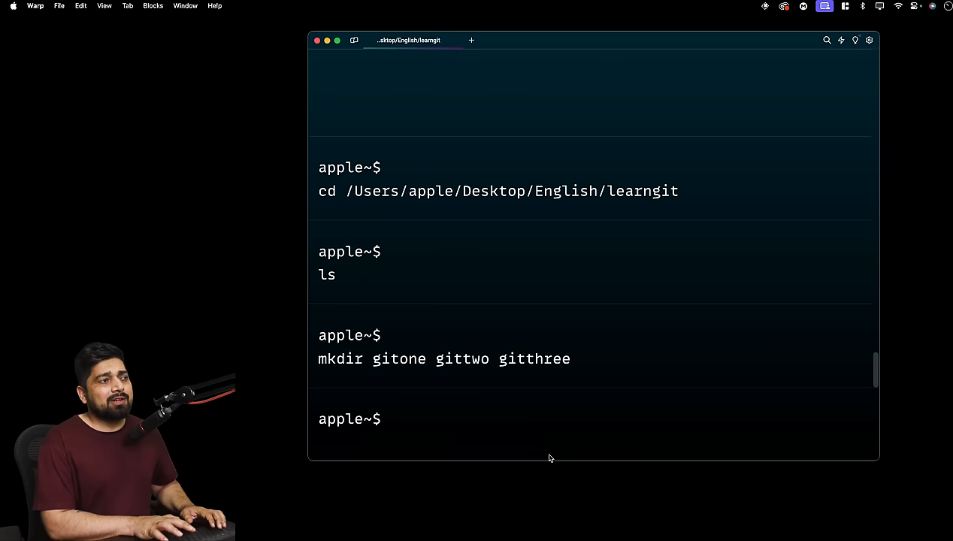
text(ls)
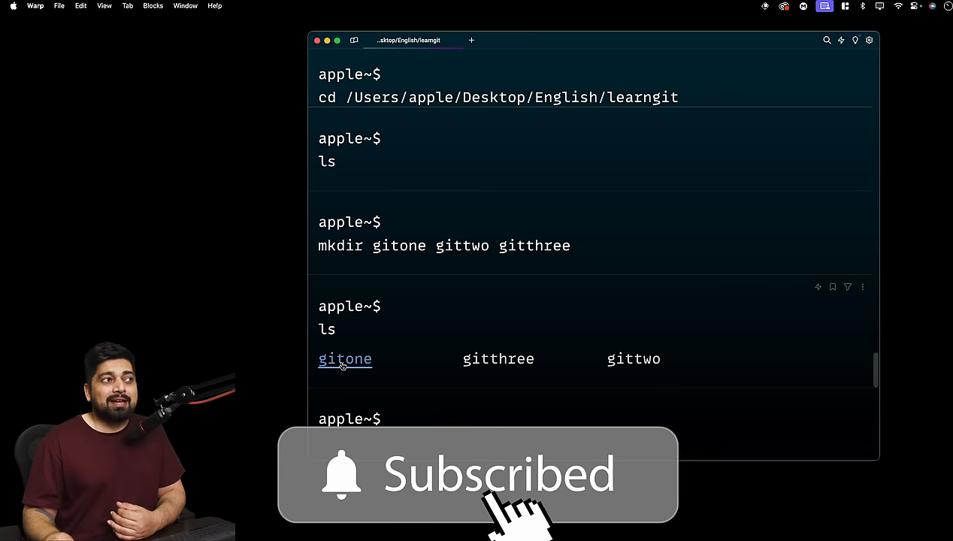
mouse_move(633, 359)
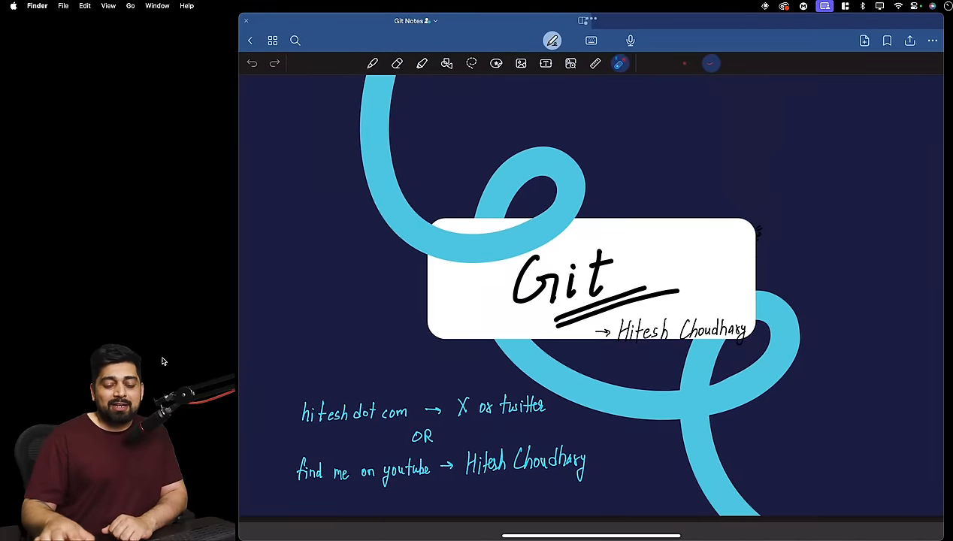
Scroll the Git Notes notebook from the title page to the 'A talk on git' page.
scroll(down, 3)
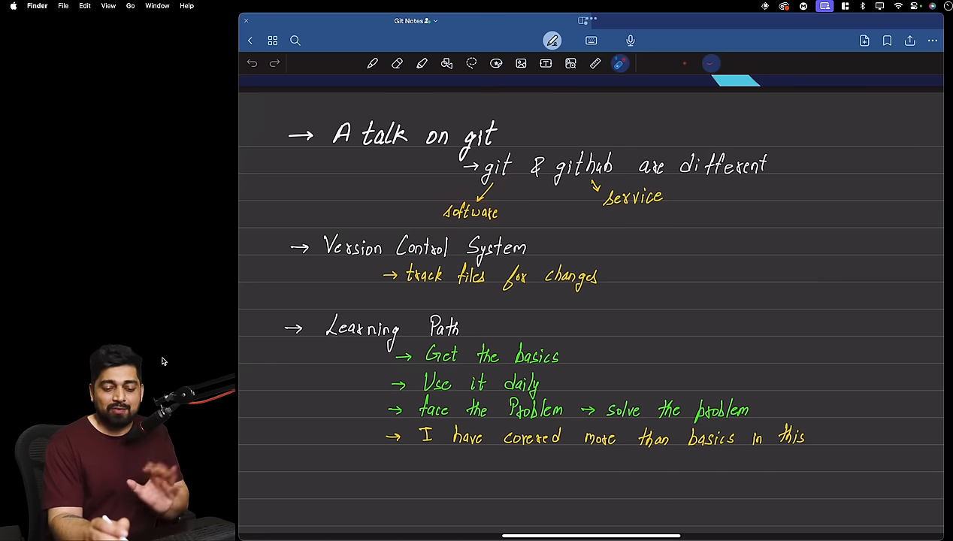
drag(560, 178, 673, 211)
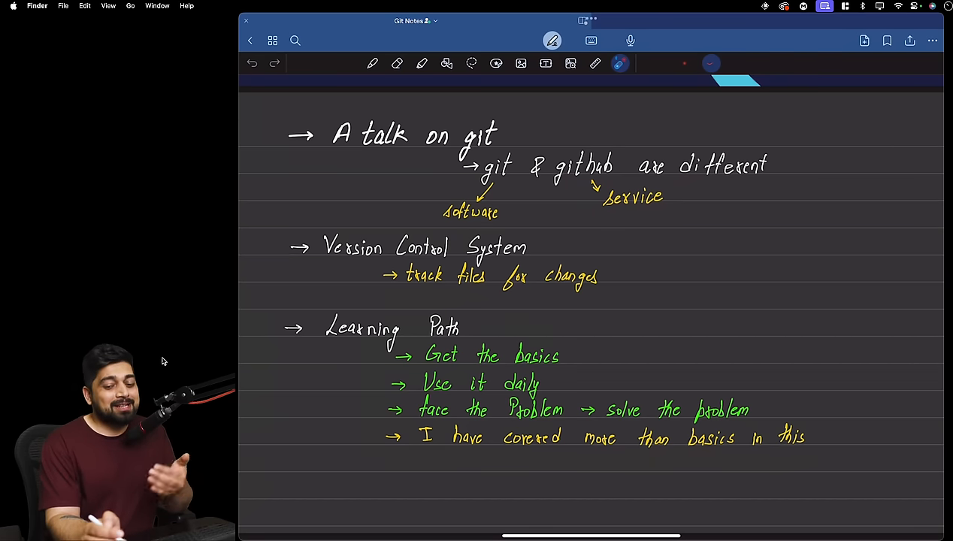
drag(560, 186, 673, 212)
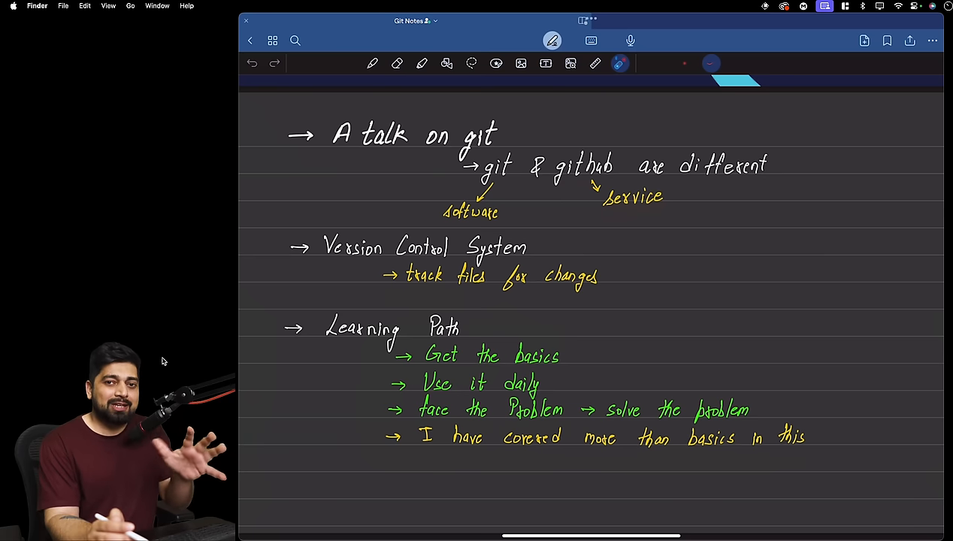
drag(563, 188, 593, 188)
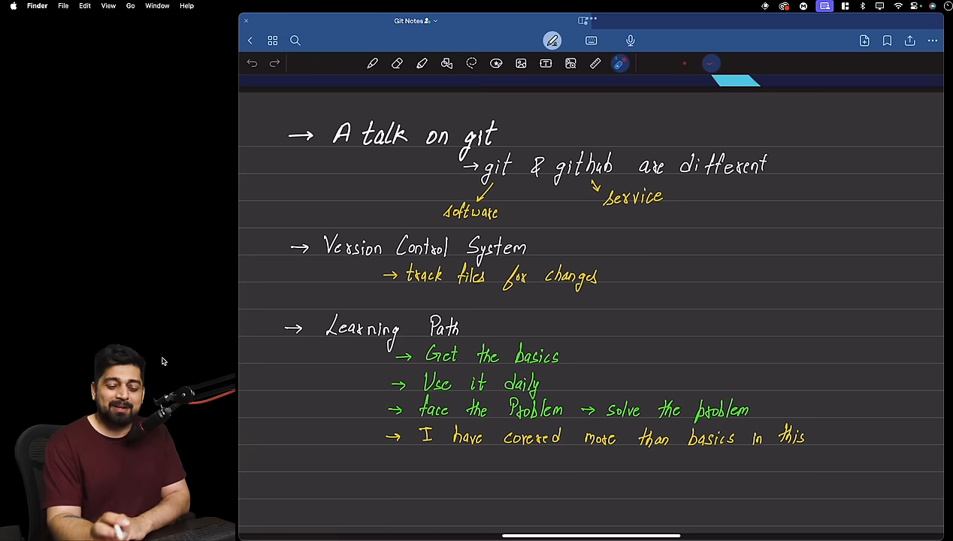
scroll(down, 3)
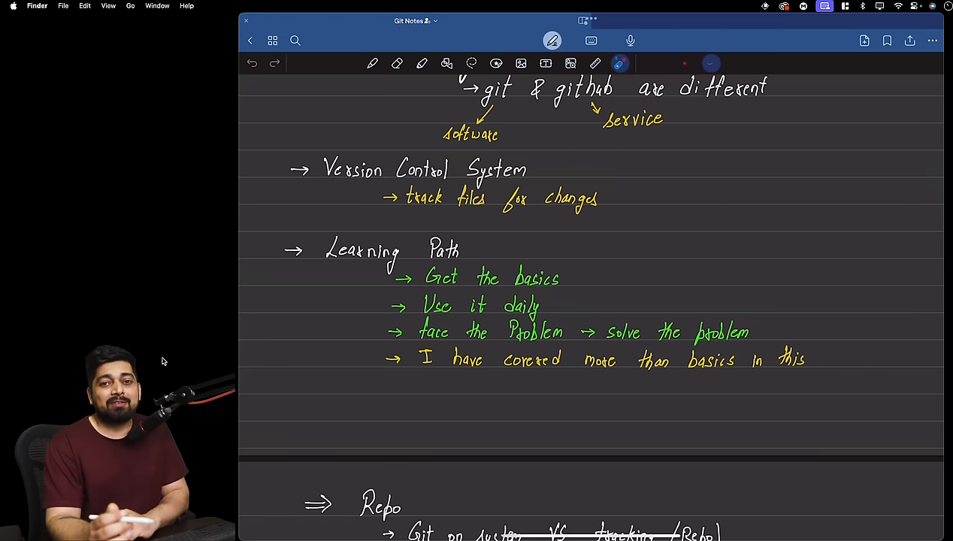
Scroll to the Repo notes with the git --version note and diagram.
scroll(down, 3)
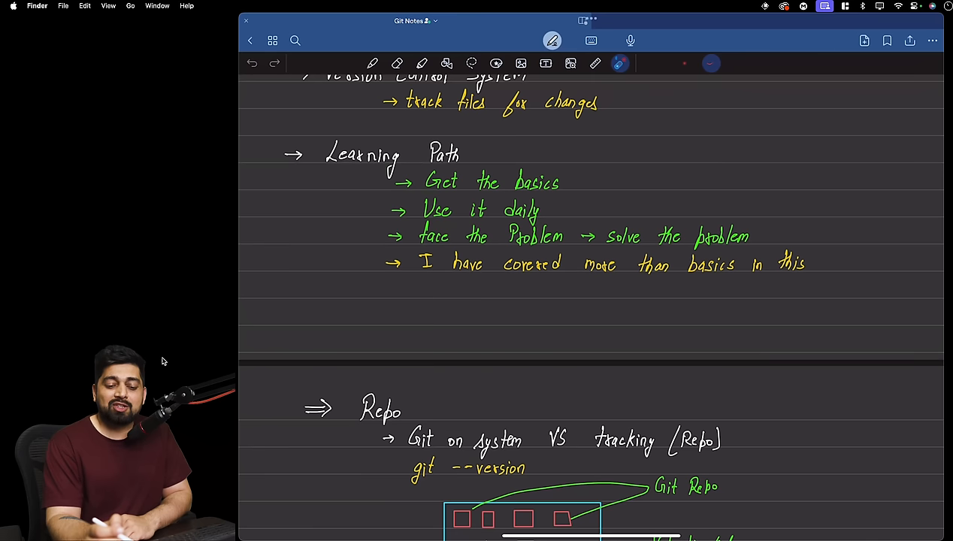
drag(412, 246, 562, 247)
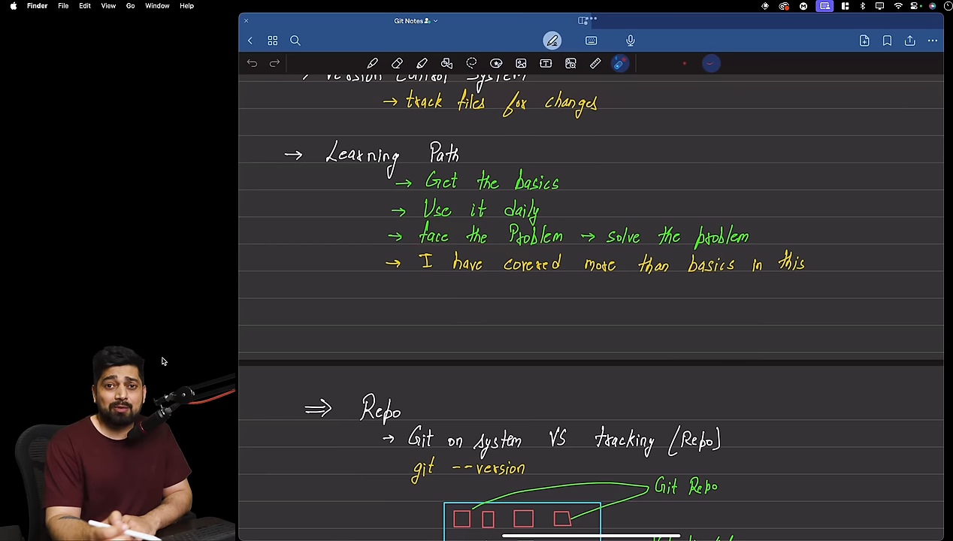
drag(601, 245, 749, 243)
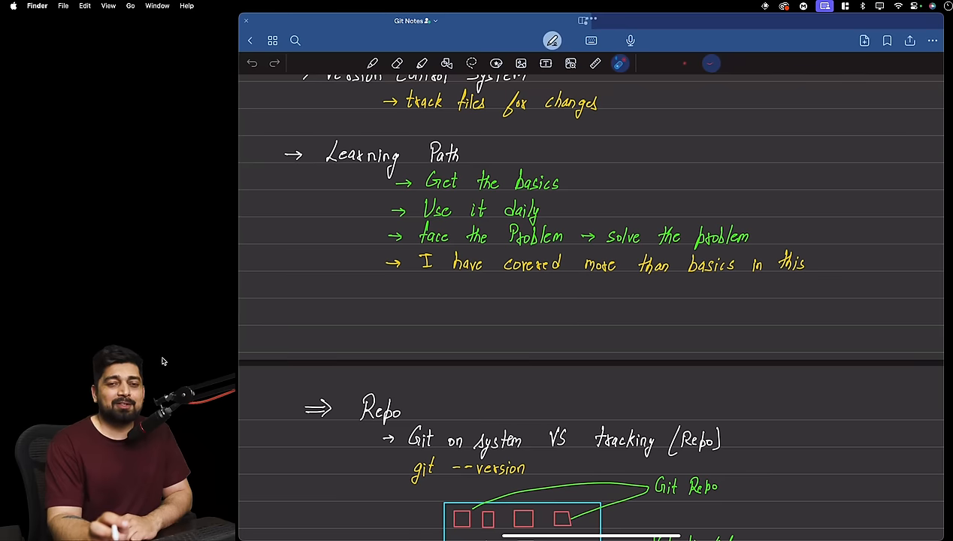
scroll(down, 3)
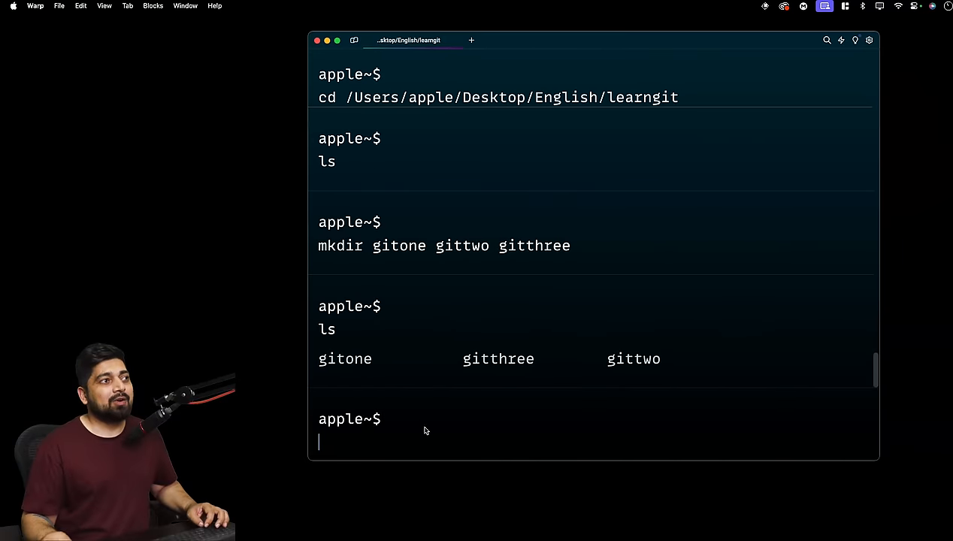
Run git --version in the learngit folder to see the installed Git.
text(git --version)
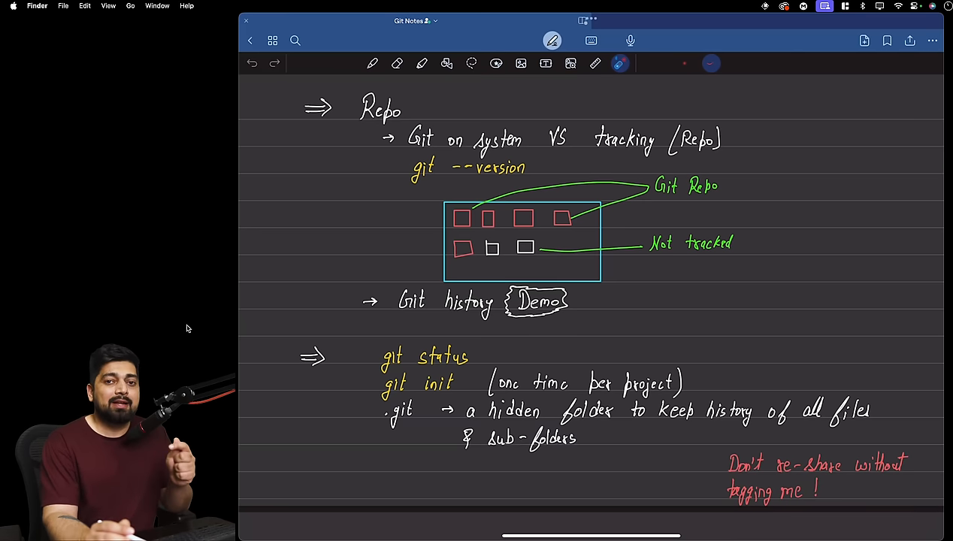
Red-circle the two tracked boxes and cross out the white untracked box in the diagram.
drag(451, 218, 496, 222)
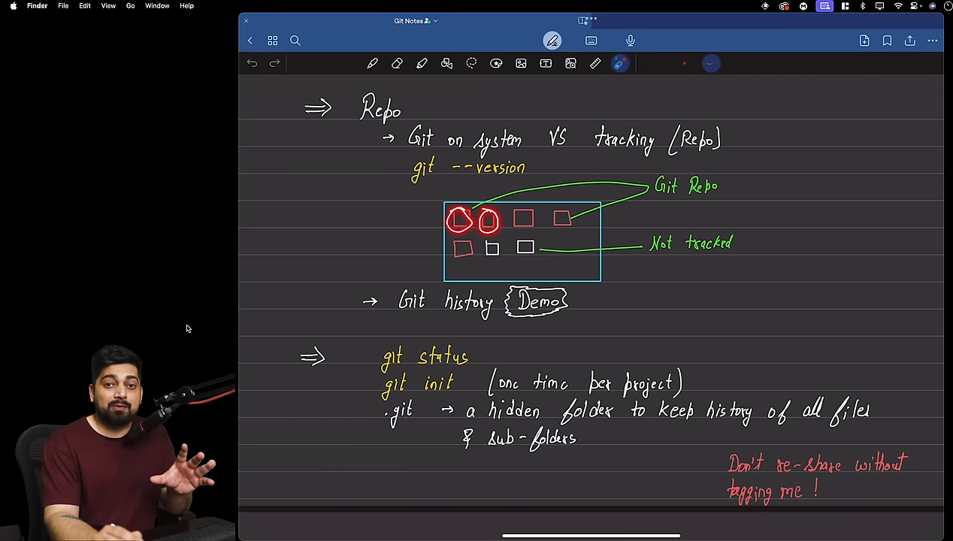
drag(519, 248, 530, 244)
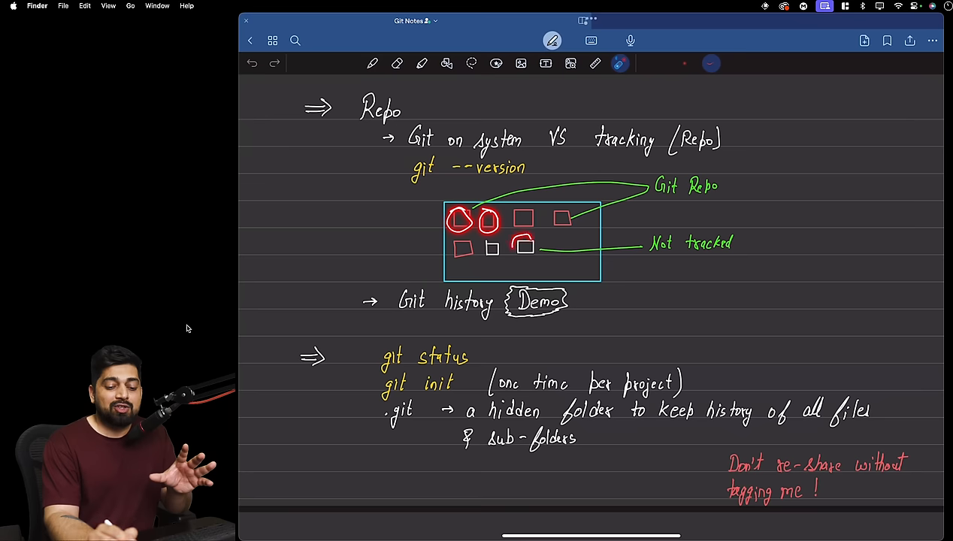
drag(514, 239, 537, 257)
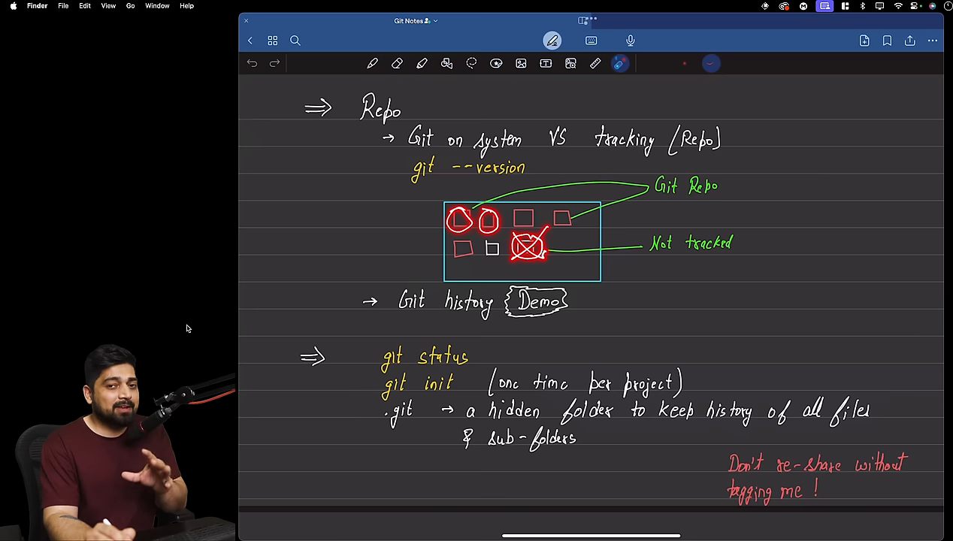
scroll(down, 3)
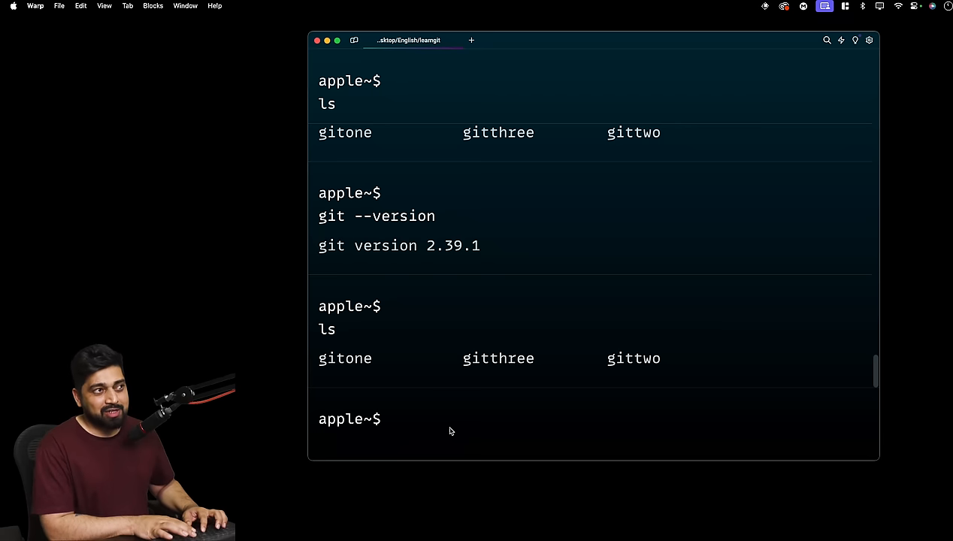
Run git status in the learngit folder.
text(git status)
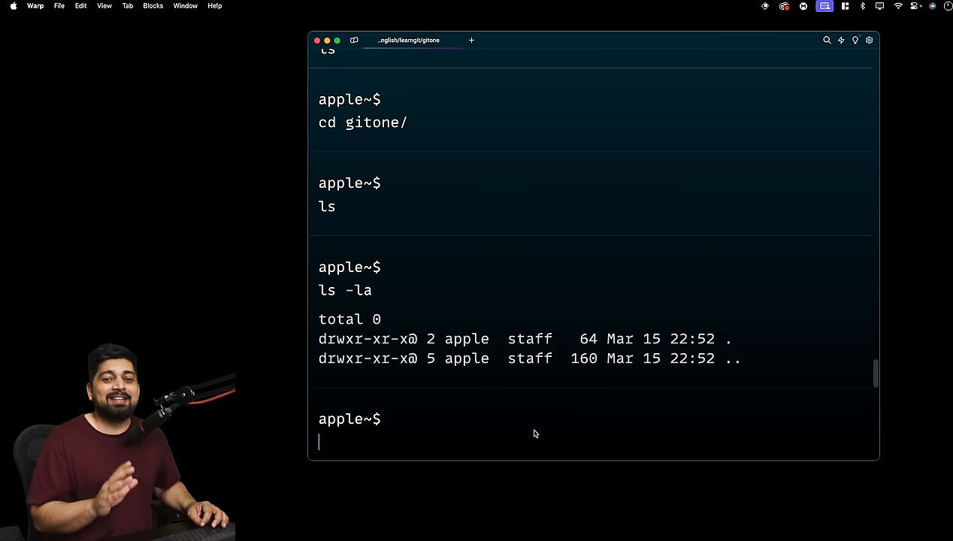
Run git status inside gitone after ls -la shows only . and .. entries.
text(git status)
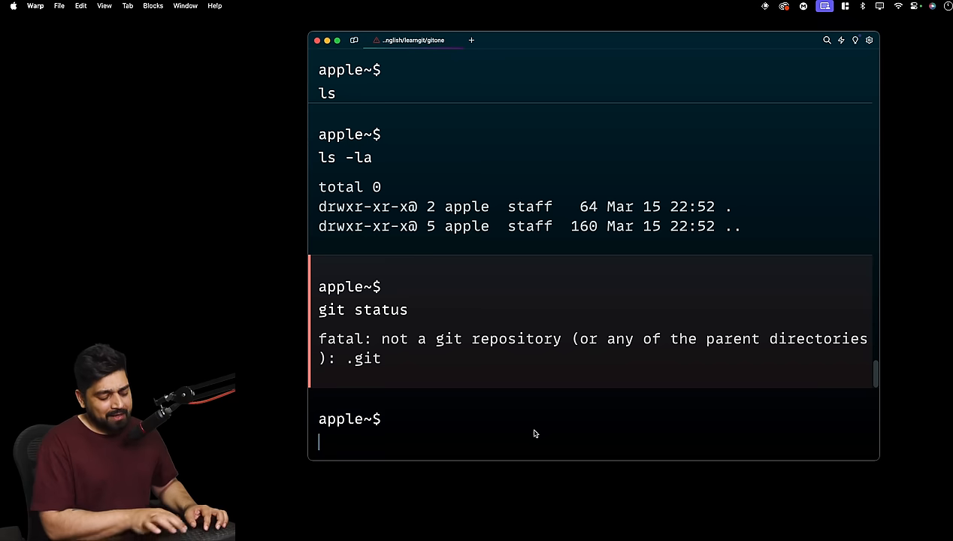
Run git init in gitone, then git status showing branch master, no commits.
text(git init)
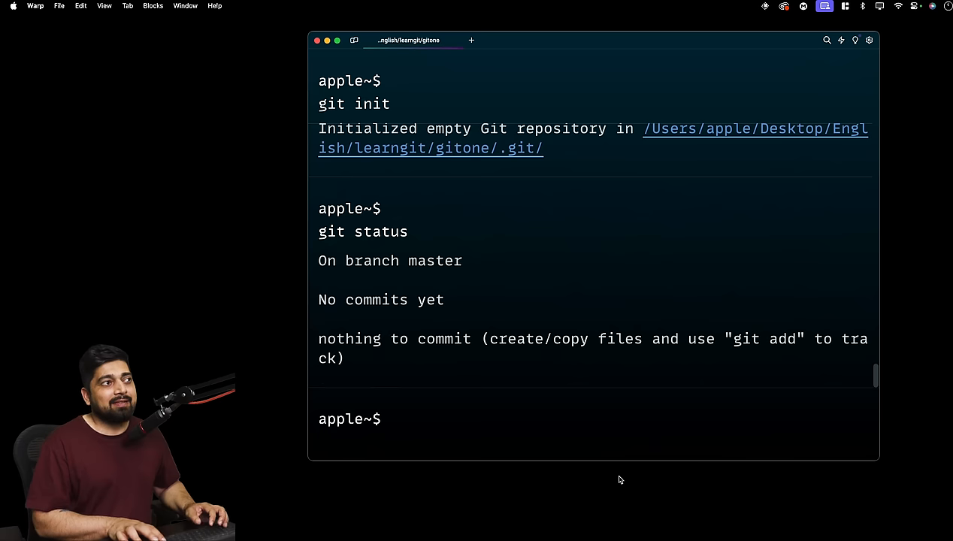
mouse_move(320, 245)
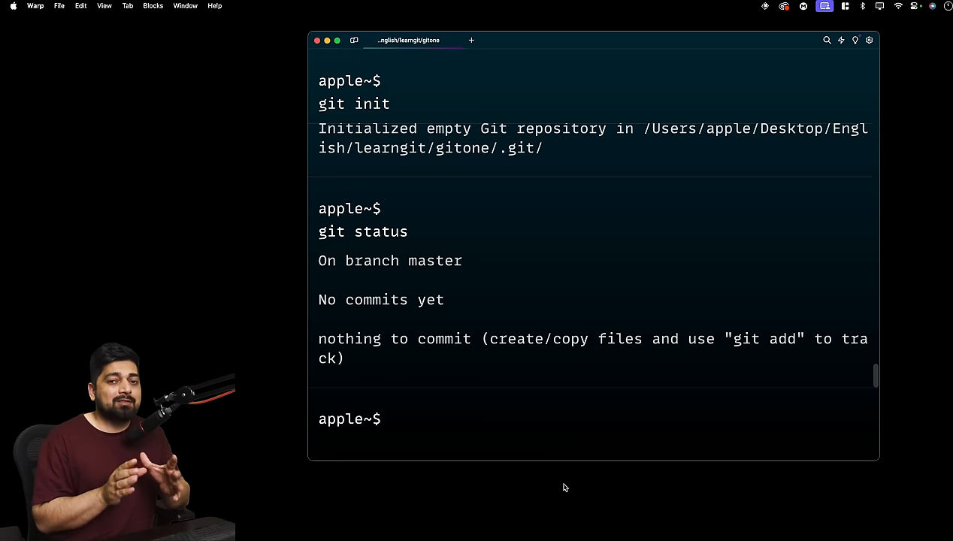
Go up two directory levels out of gitone with cd ../..
text(cd ../..)
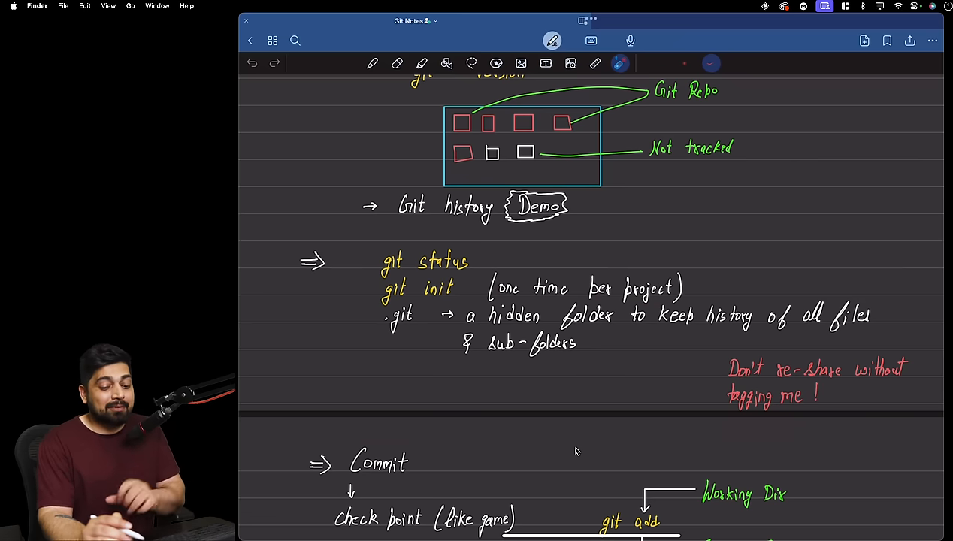
drag(387, 301, 450, 300)
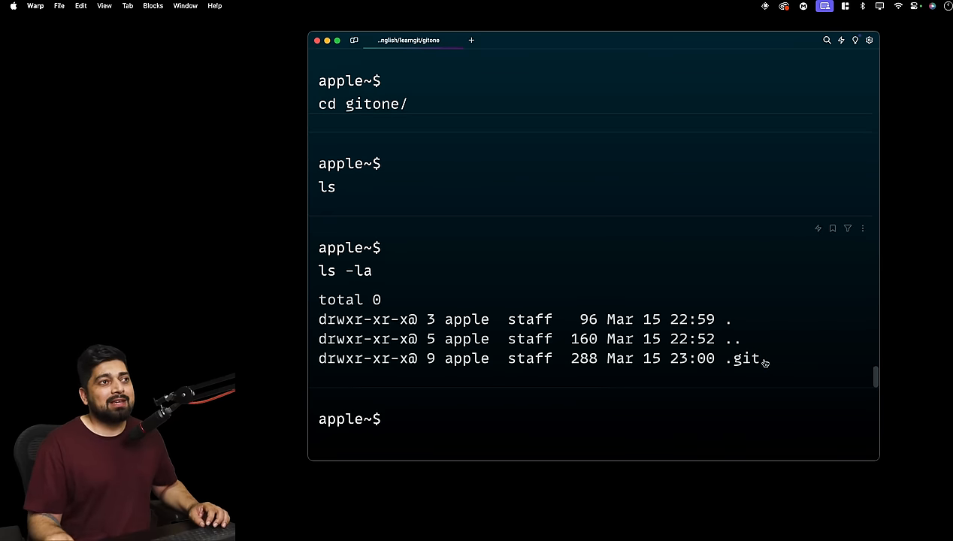
Move into the hidden .git folder with cd .git.
text(cd .git)
text(ls)
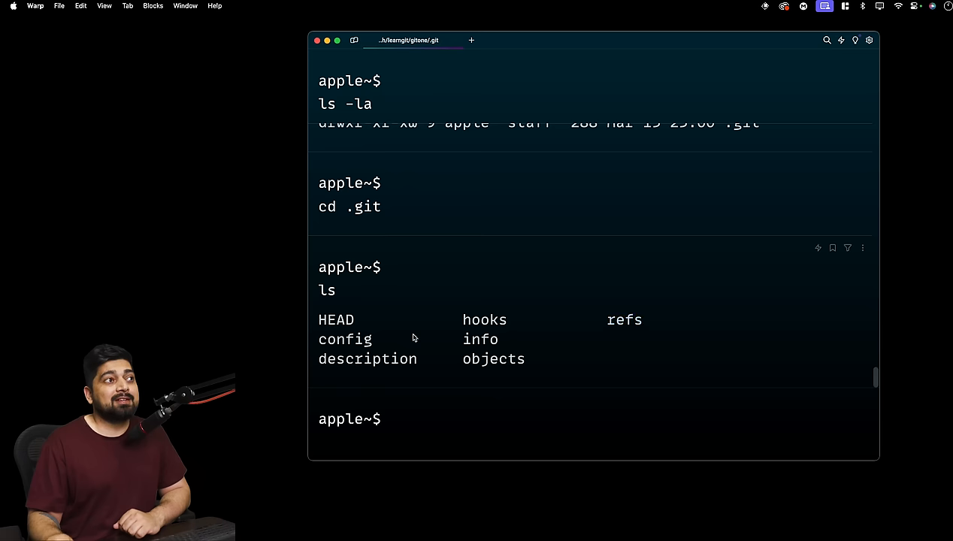
mouse_move(494, 360)
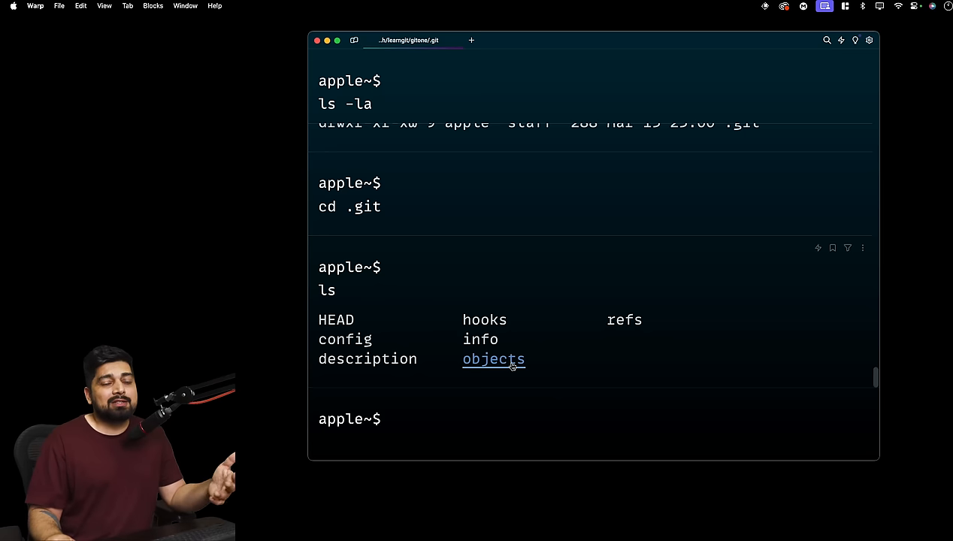
mouse_move(537, 420)
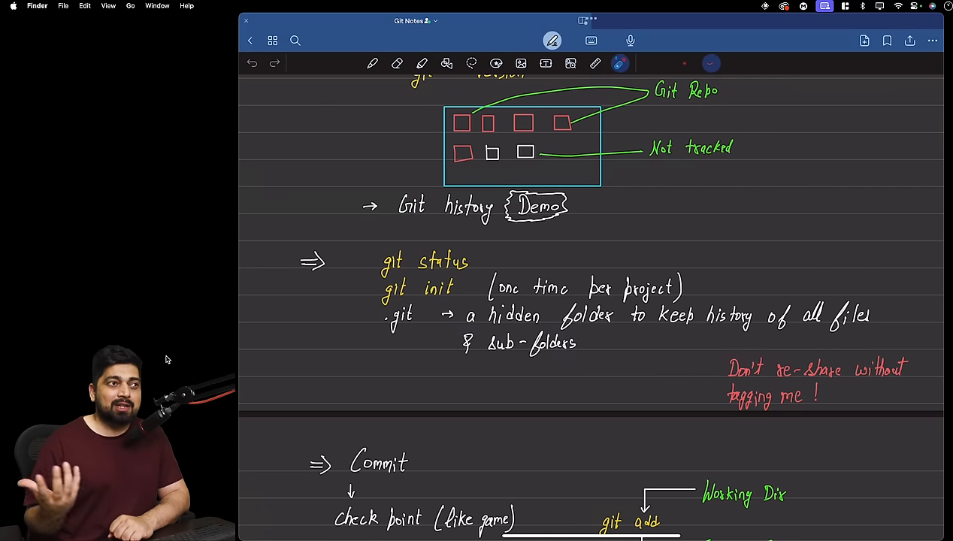
Scroll the Git Notes page down to the Commit and Stage section.
scroll(down, 3)
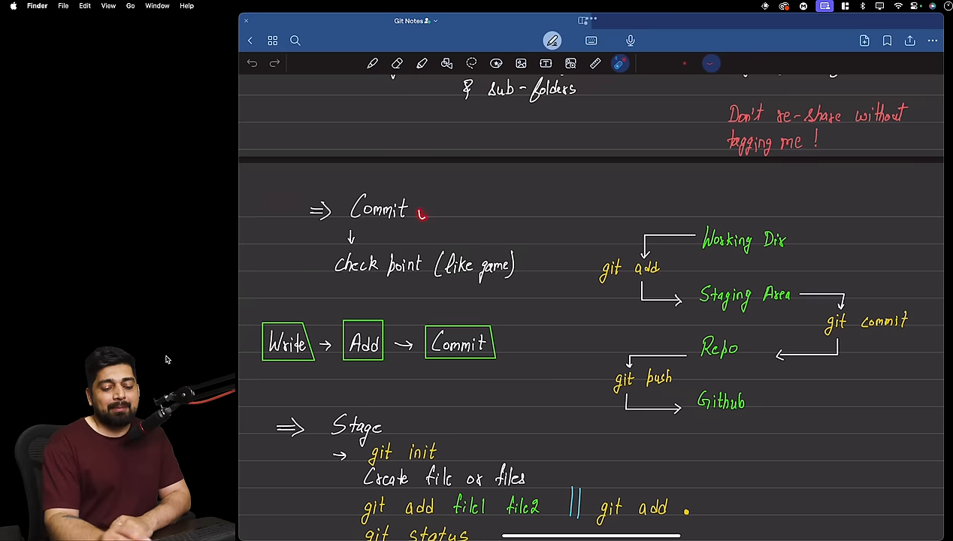
drag(334, 282, 417, 282)
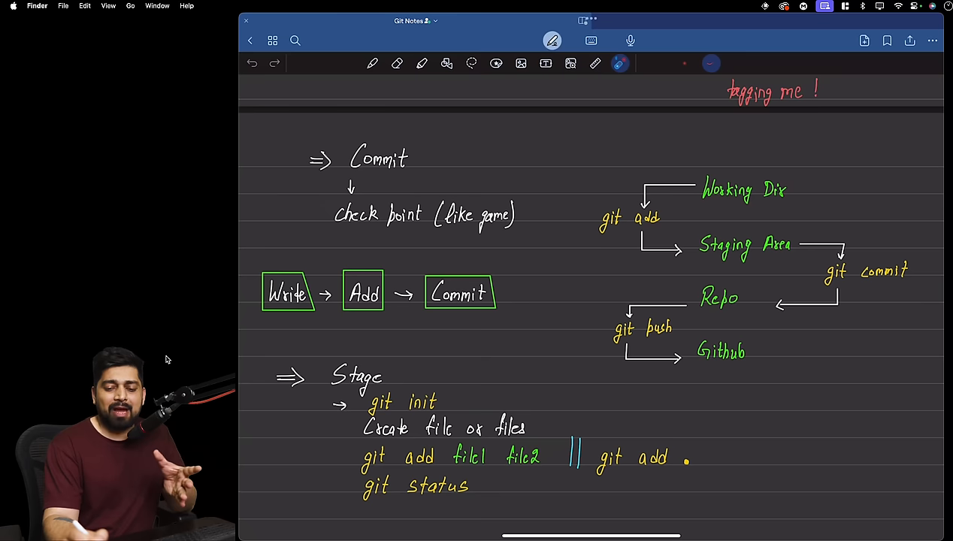
Underline Working Dir and git add in red on the staging diagram.
drag(600, 230, 659, 229)
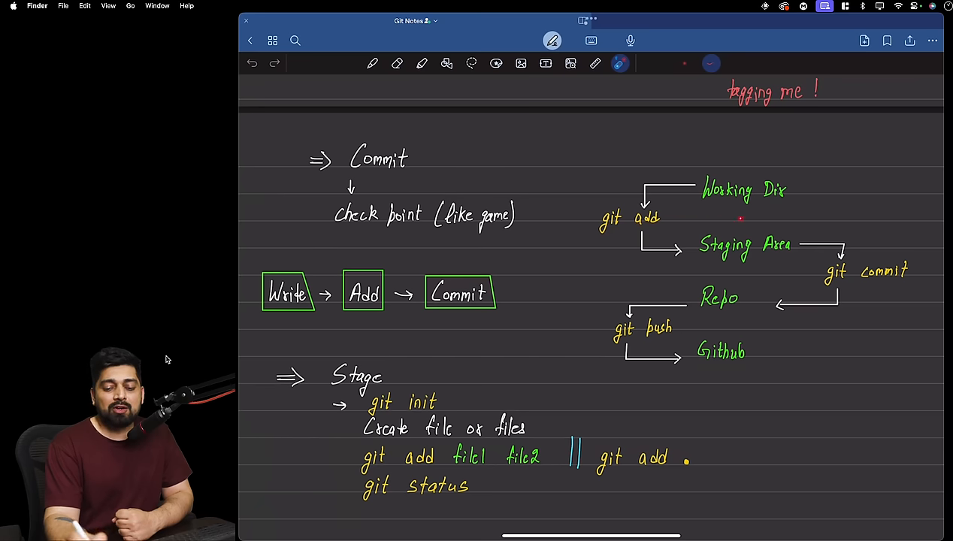
drag(698, 244, 793, 259)
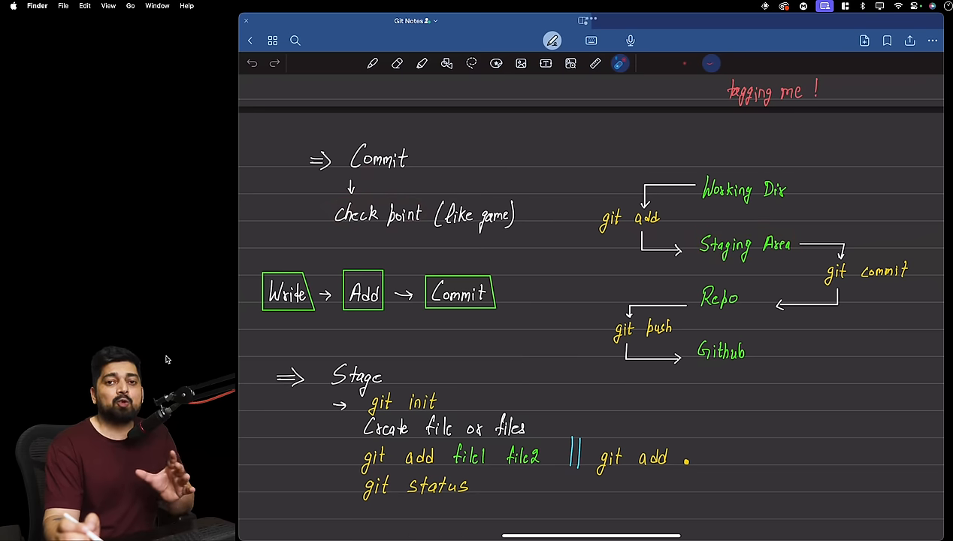
drag(864, 271, 428, 154)
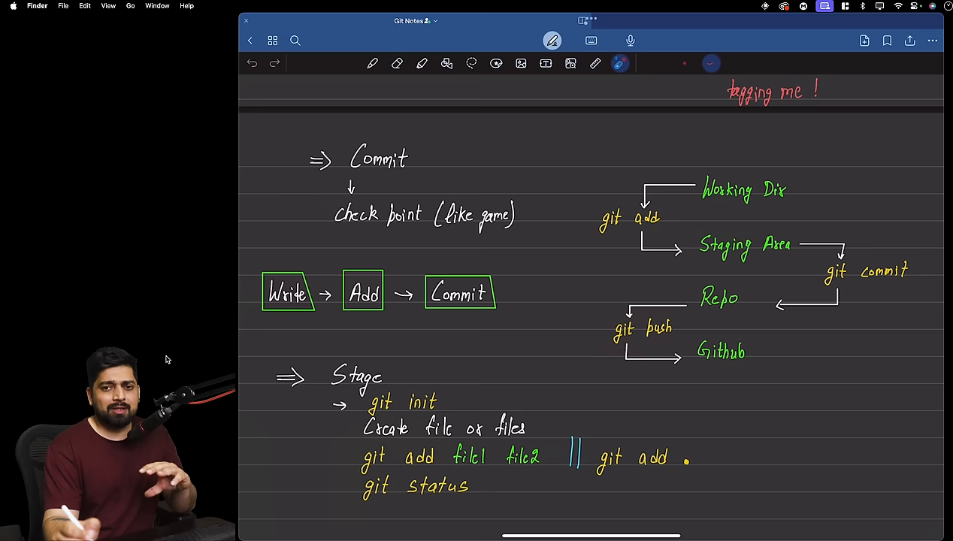
drag(687, 203, 793, 203)
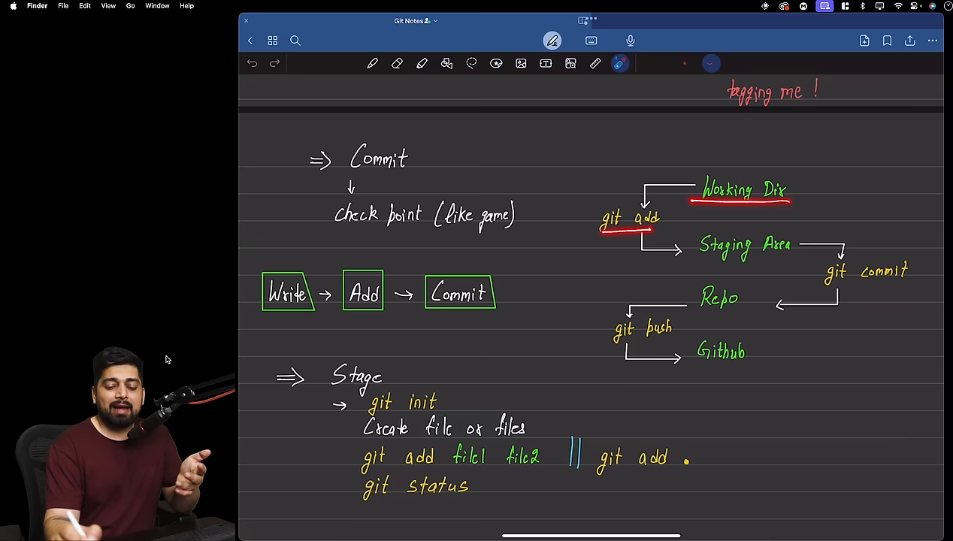